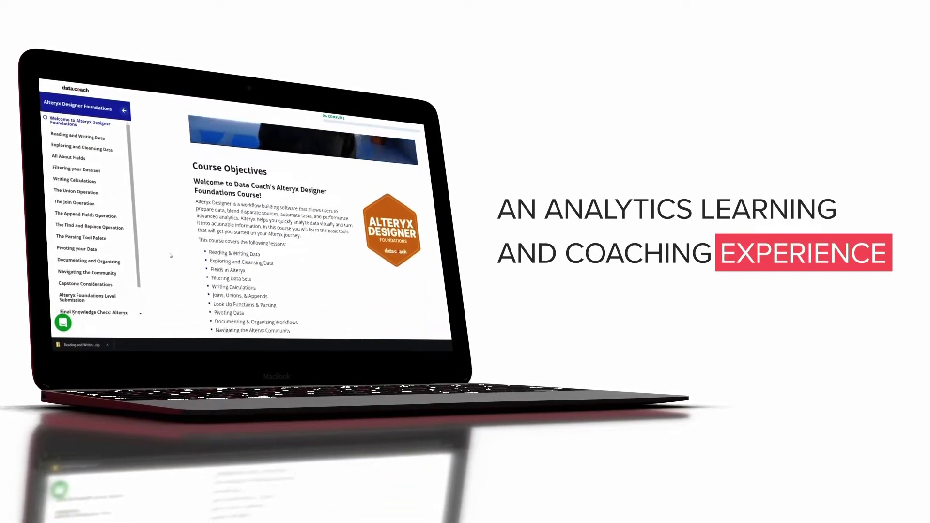
Browse the About page down to the feature cards and back, then go to Login
scroll("down", 3)
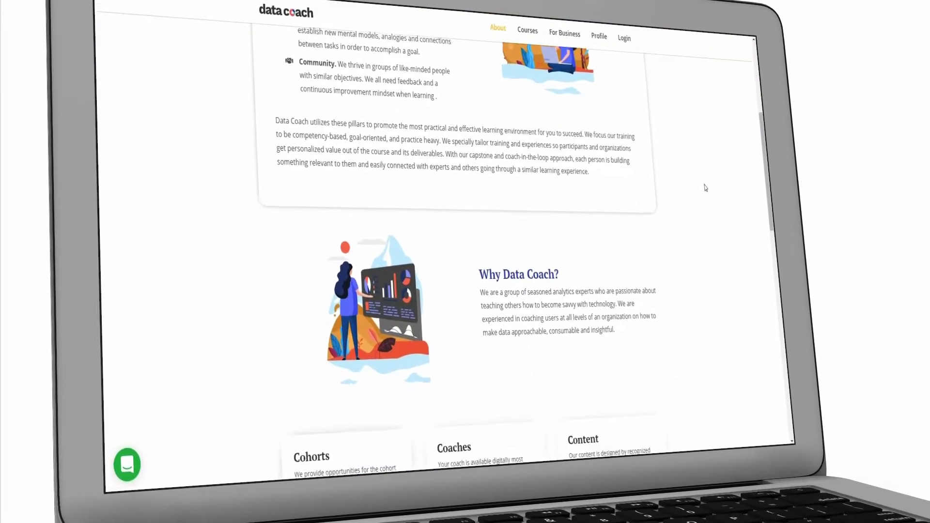
scroll("down", 3)
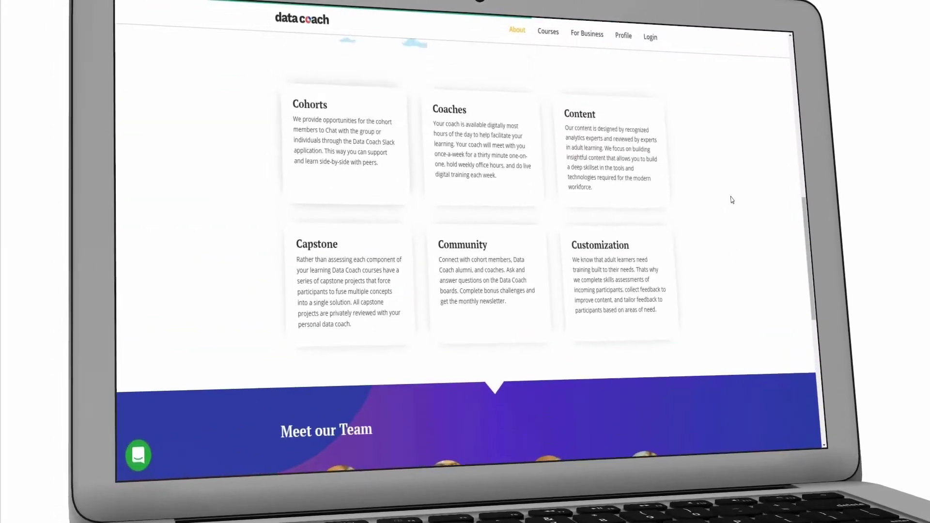
scroll("up", 3)
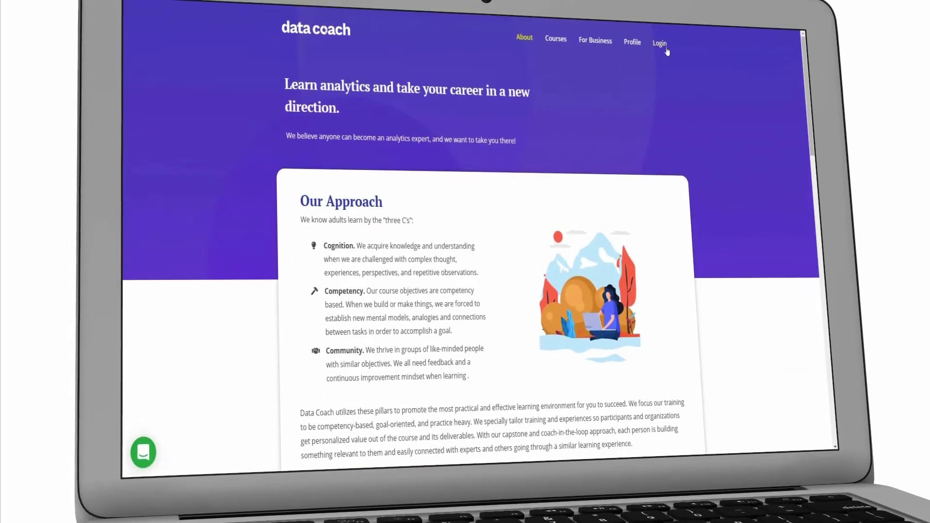
left_click(658, 42)
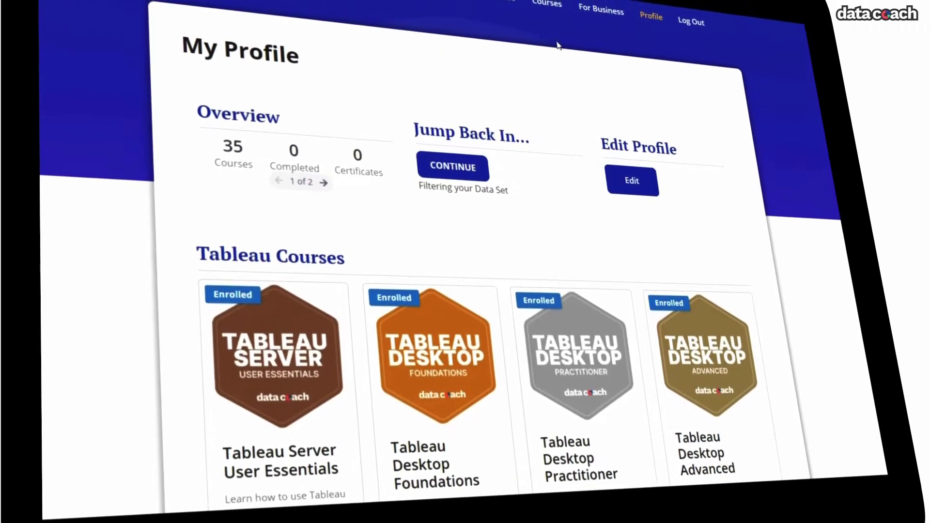
Scroll the profile catalog to Alteryx Courses and open Alteryx Designer Foundations
scroll("down", 3)
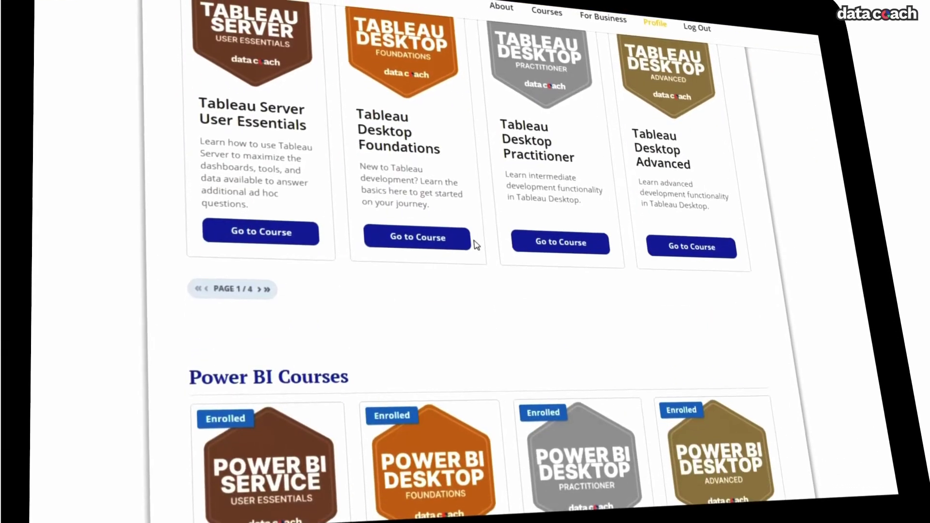
scroll("down", 3)
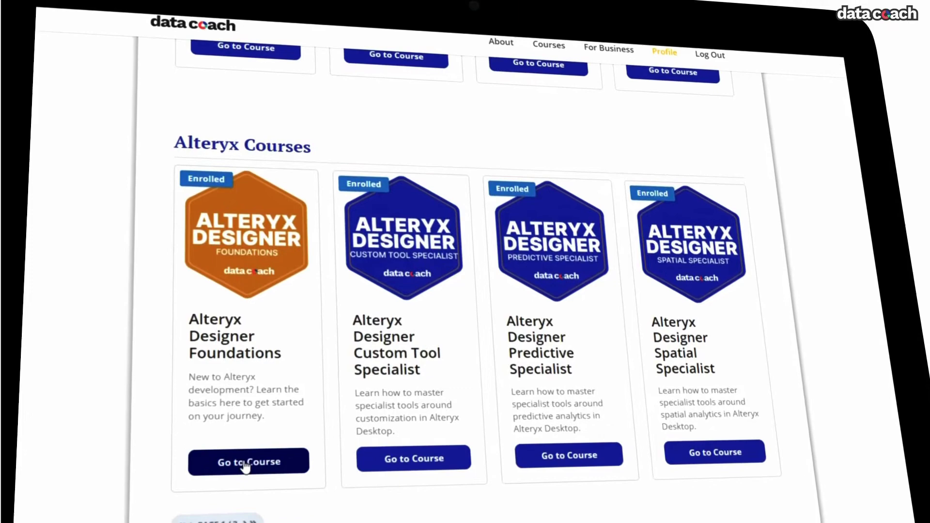
left_click(248, 462)
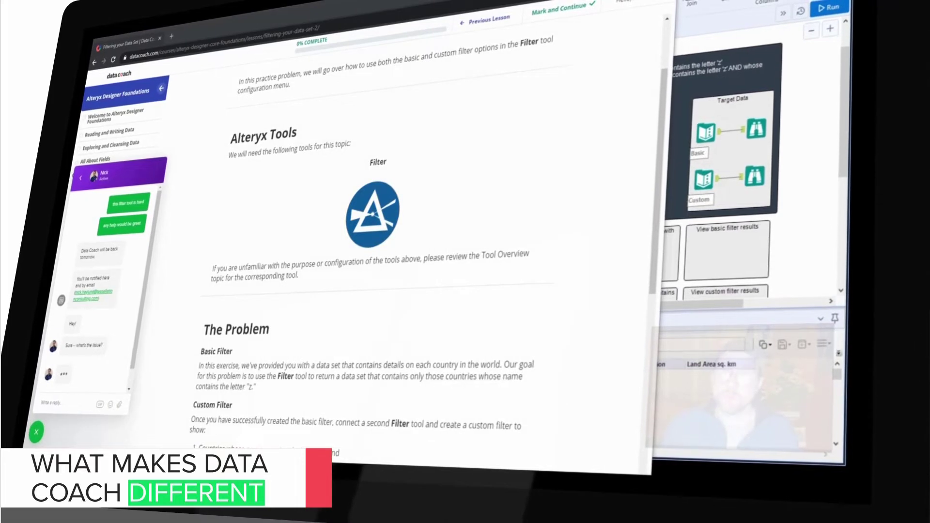
Scroll through the Filtering your Data Set lesson beside the coach chat
scroll("down", 3)
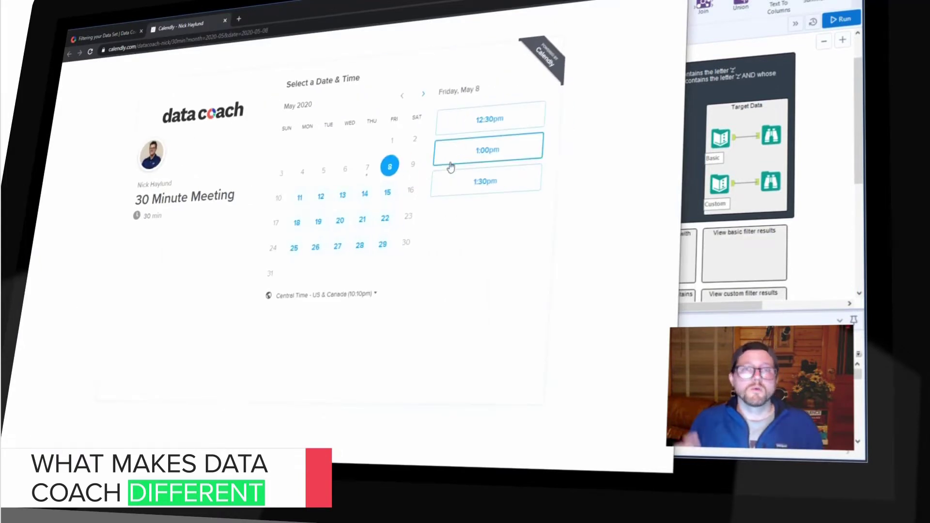
Pick the 1:00pm slot on Friday, May 8 for the 30-minute coaching meeting
left_click(488, 149)
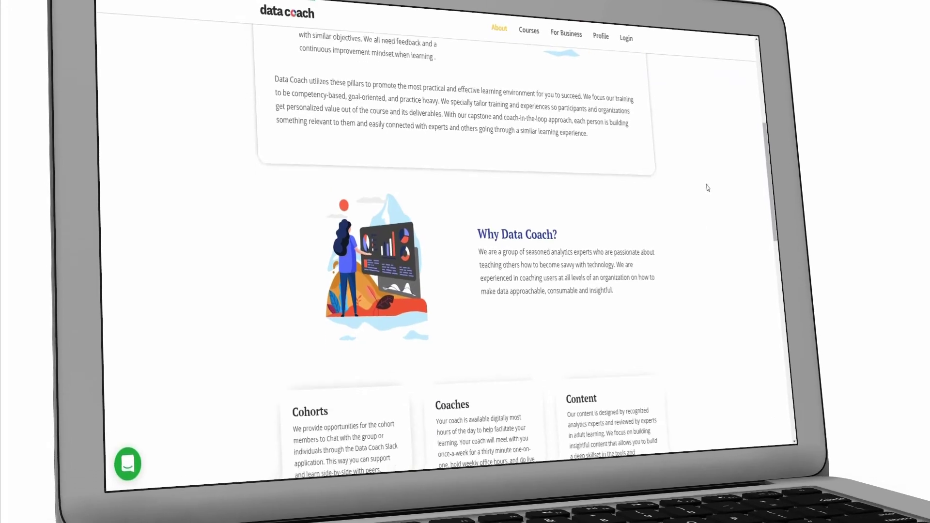
scroll("down", 3)
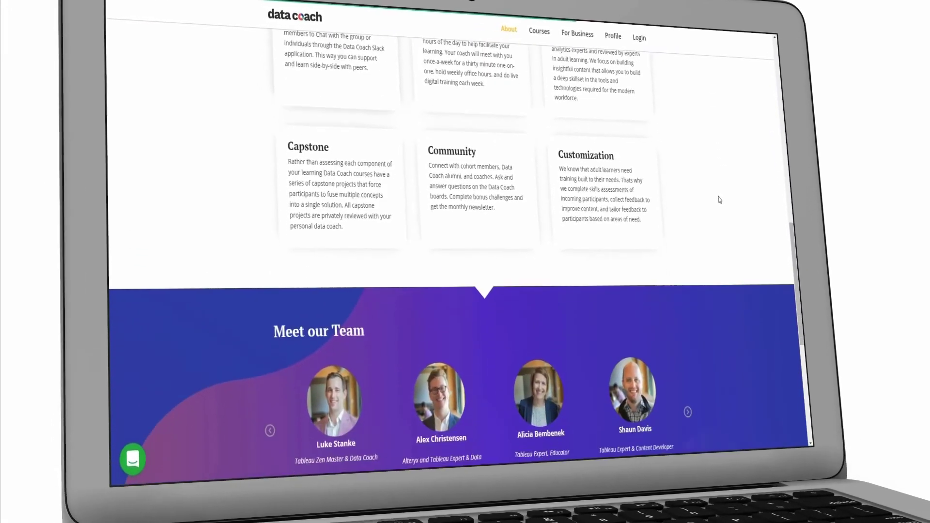
scroll("up", 3)
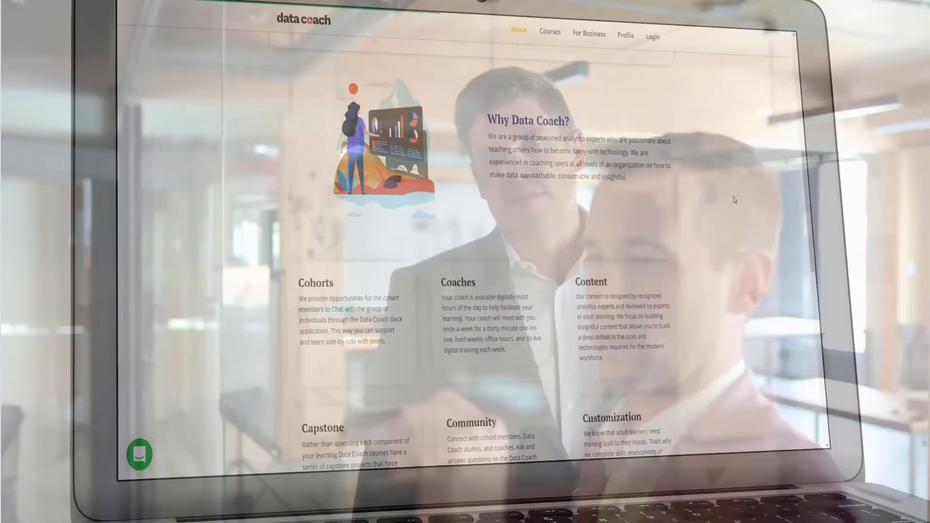